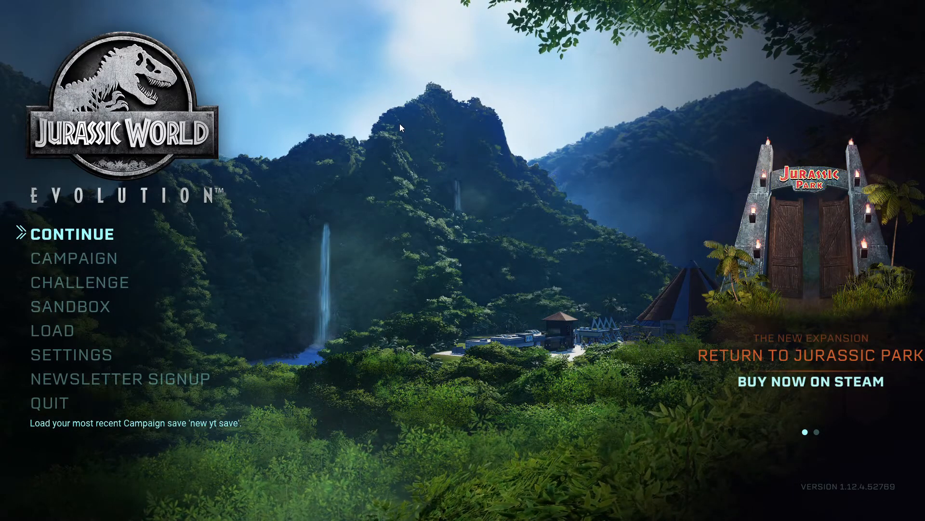
{"action": "mouse_move", "coordinate": [417, 103]}
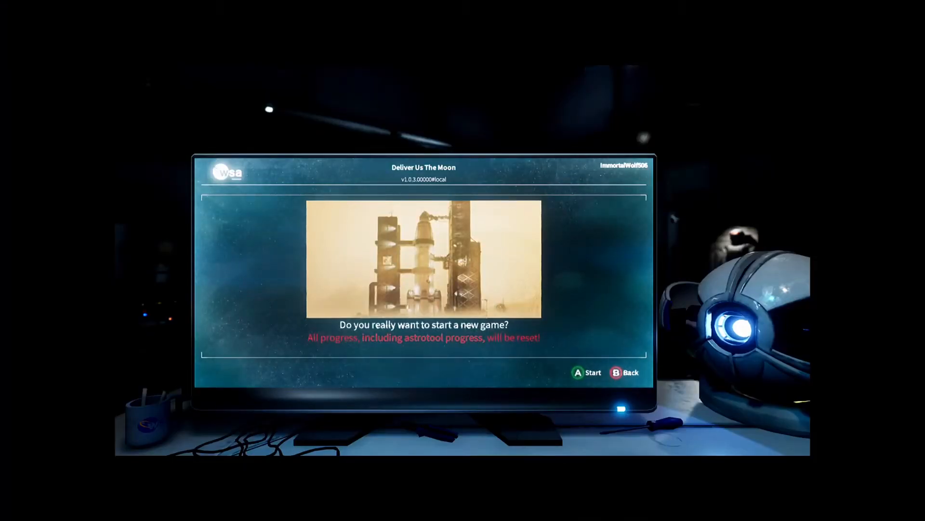
{"action": "left_click", "coordinate": [578, 372]}
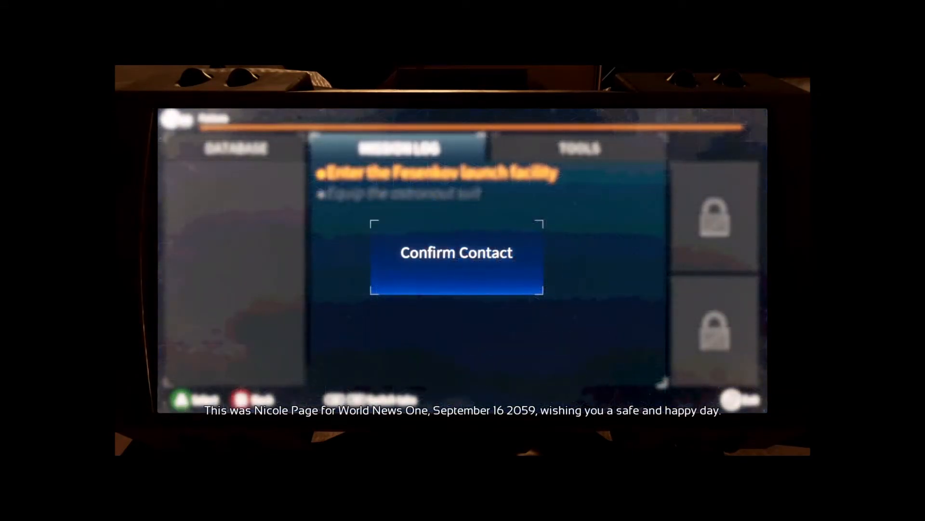
{"action": "left_click", "coordinate": [456, 252]}
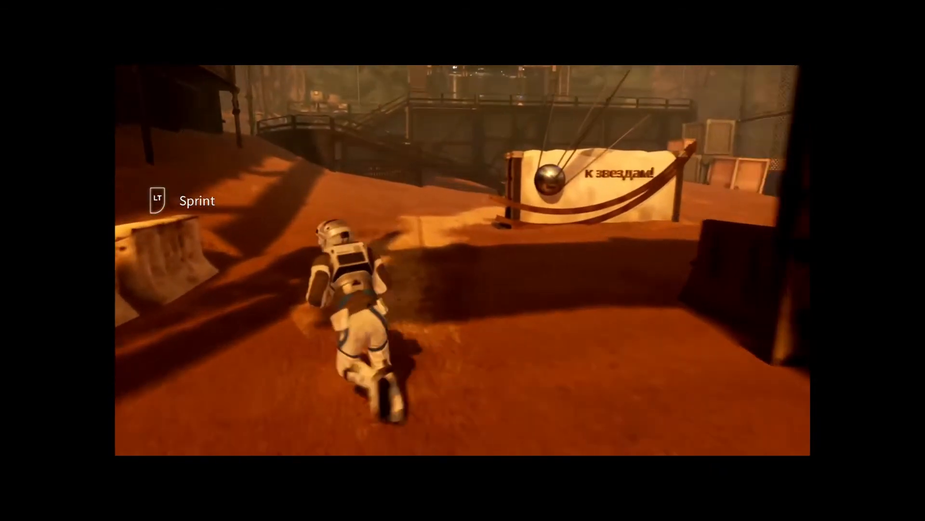
{"action": "key", "text": "w"}
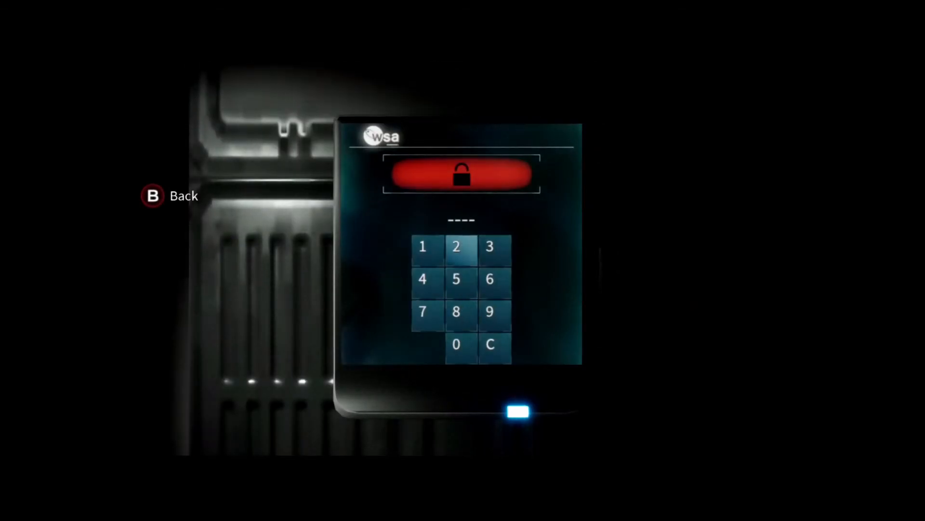
{"action": "left_click", "coordinate": [490, 311]}
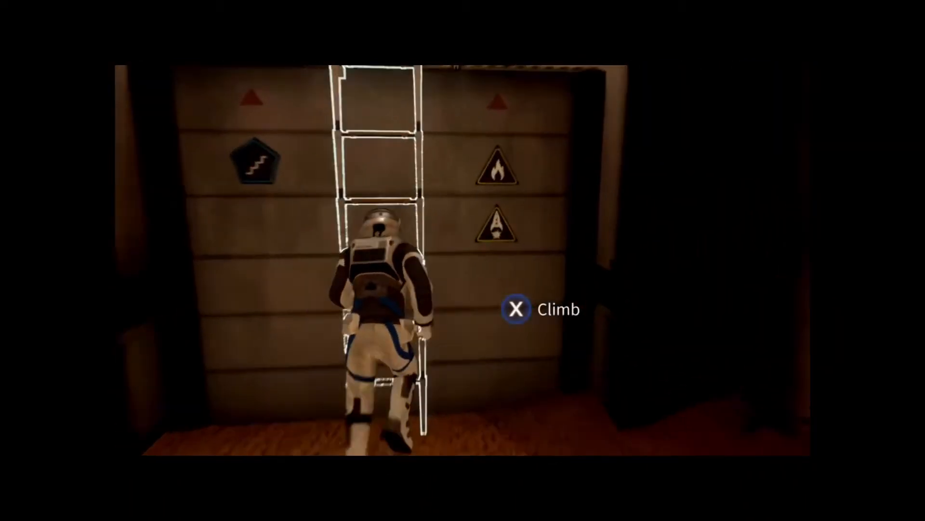
{"action": "key", "text": "x"}
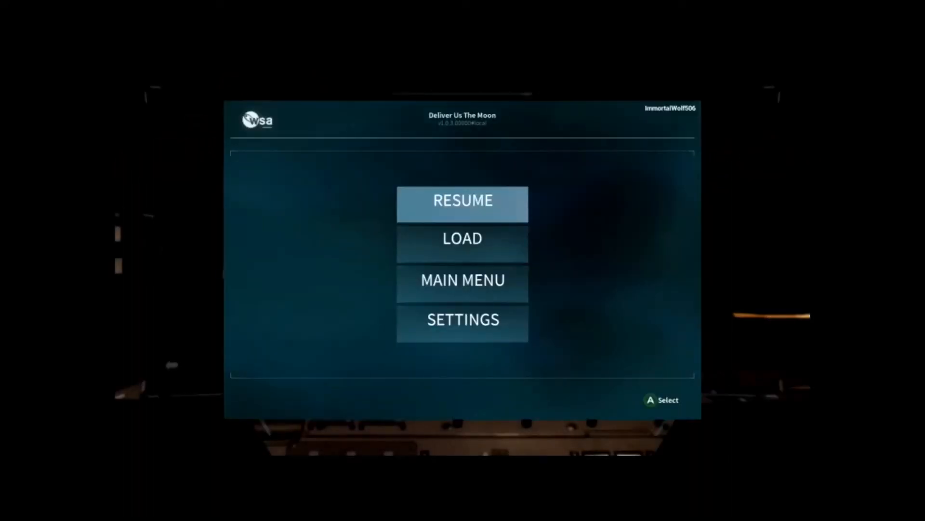
{"action": "left_click", "coordinate": [462, 319]}
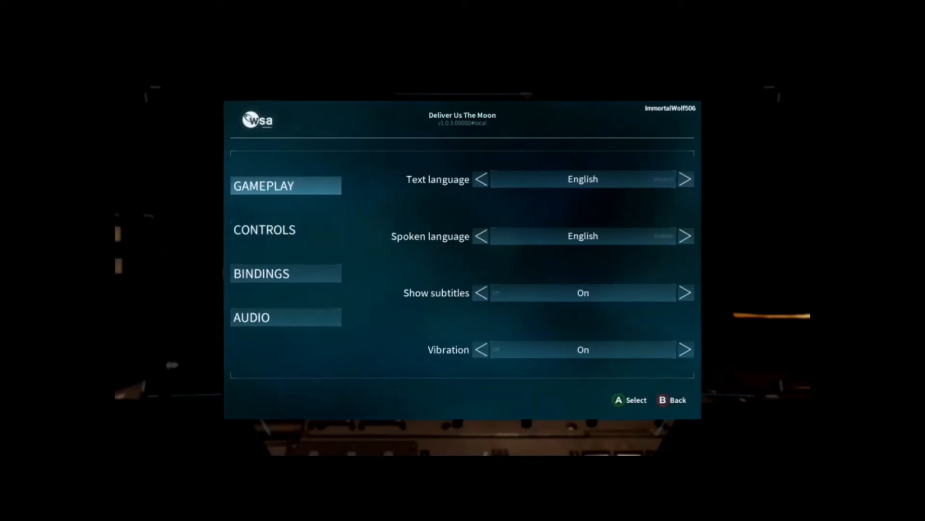
{"action": "left_click", "coordinate": [264, 230]}
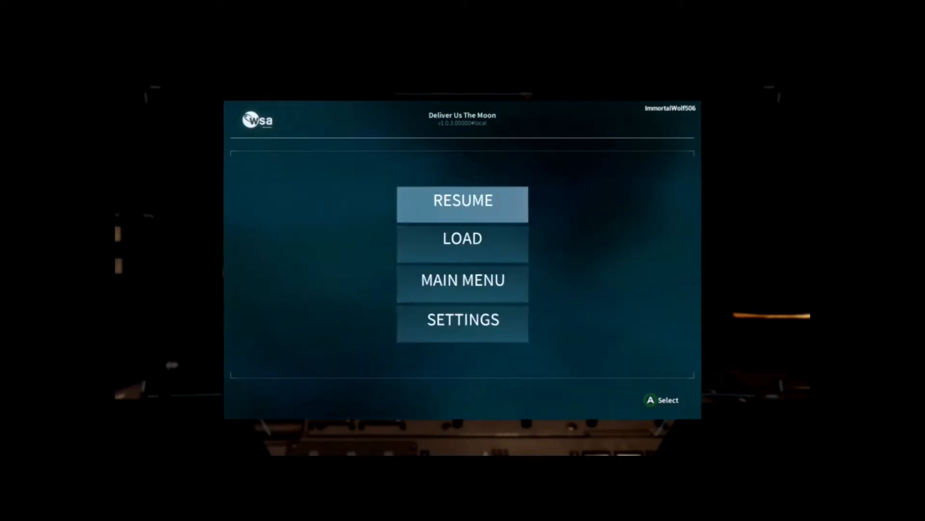
{"action": "left_click", "coordinate": [461, 201]}
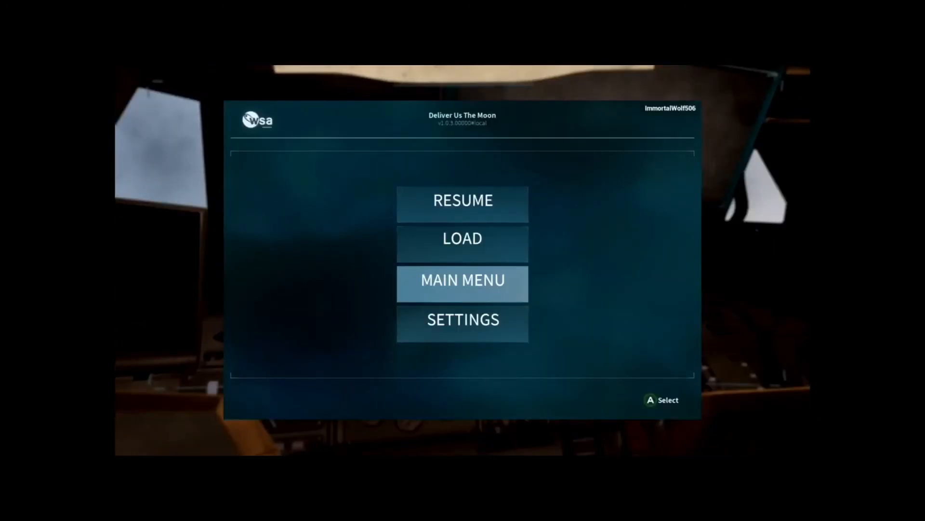
{"action": "left_click", "coordinate": [463, 319]}
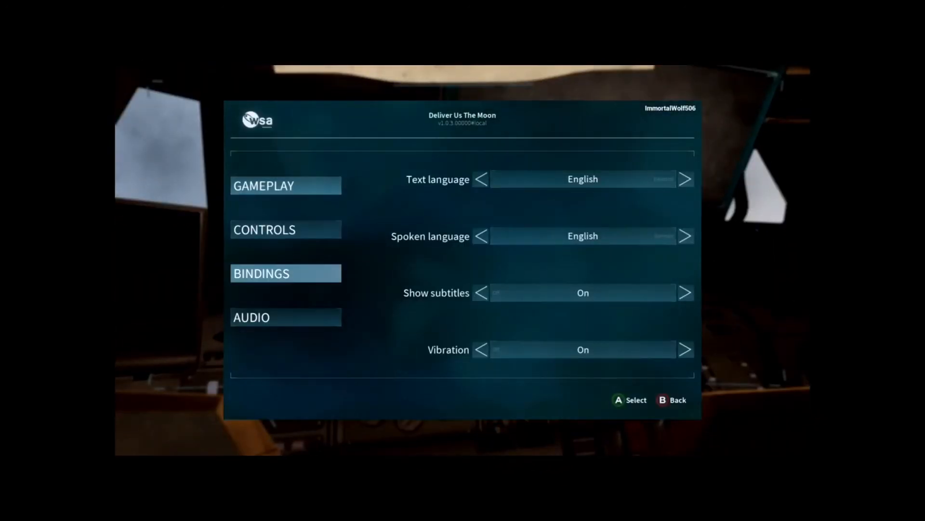
{"action": "left_click", "coordinate": [285, 229]}
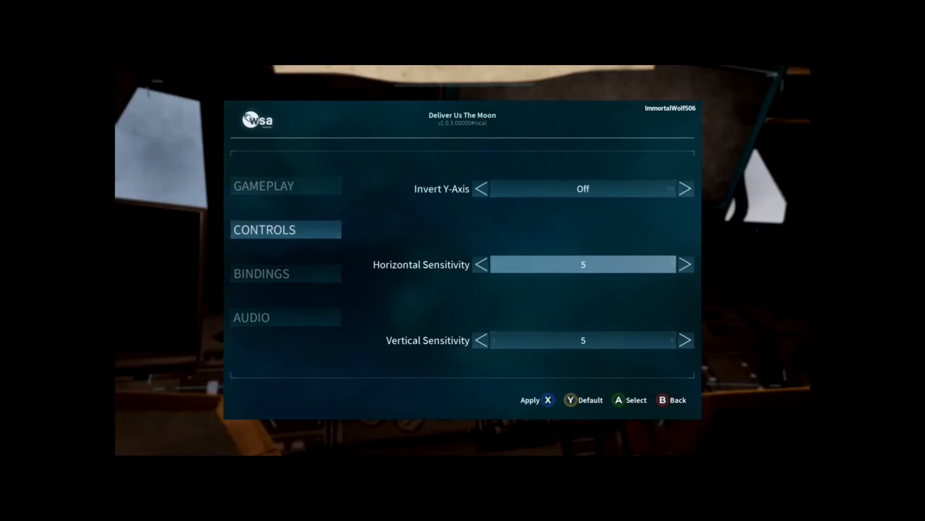
{"action": "left_click", "coordinate": [685, 264]}
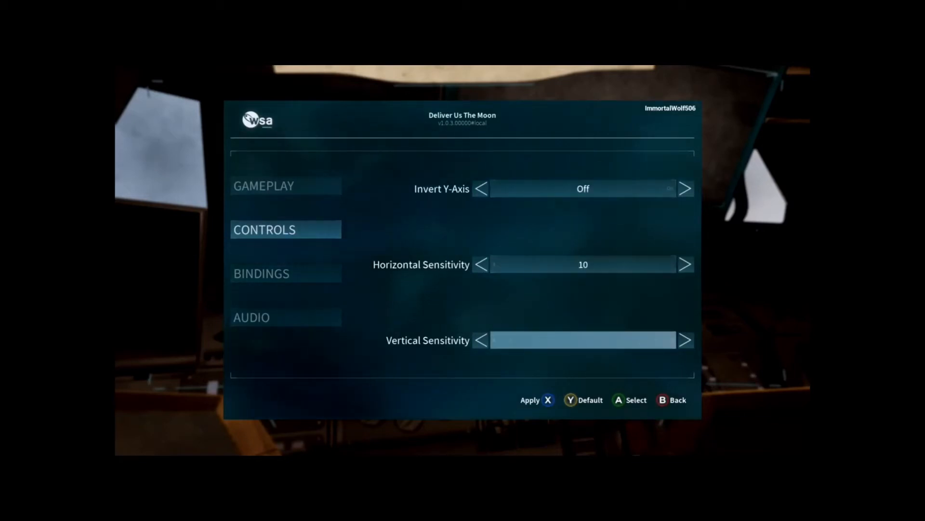
{"action": "left_click", "coordinate": [684, 340]}
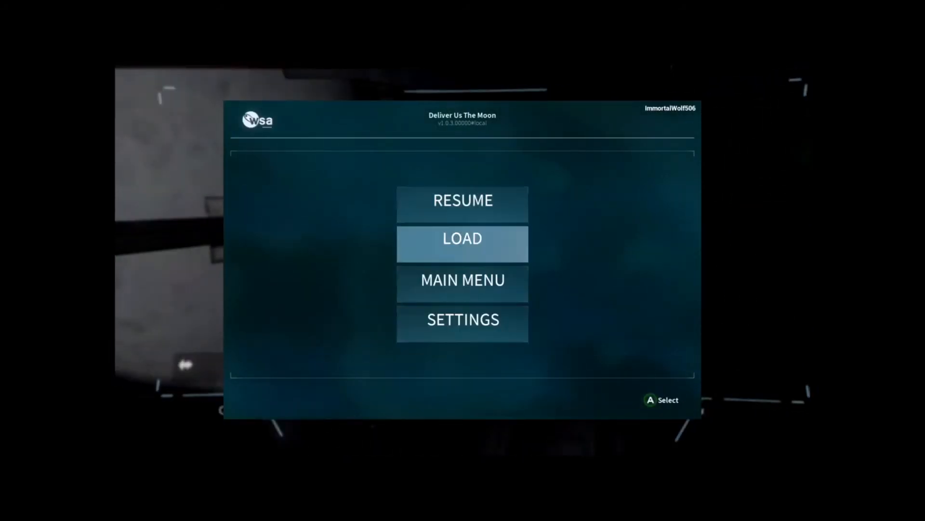
{"action": "left_click", "coordinate": [462, 319]}
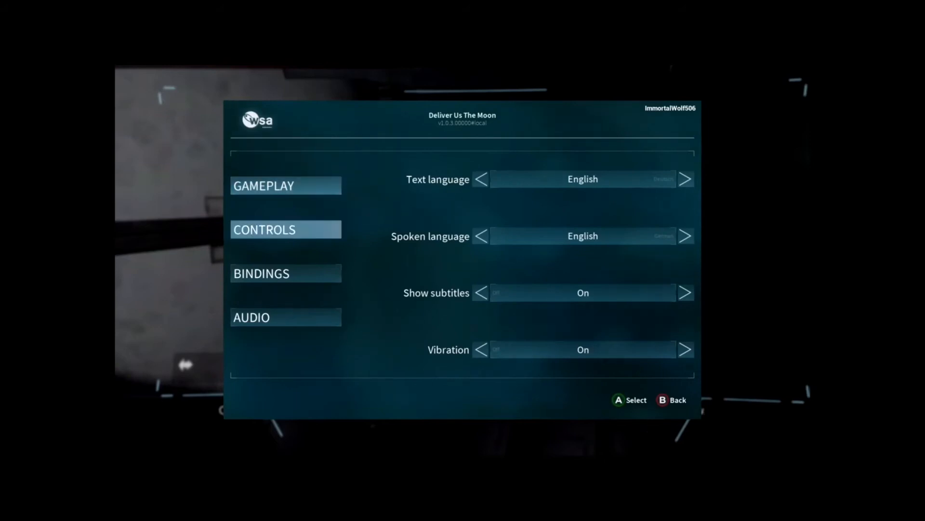
{"action": "key", "text": "Escape"}
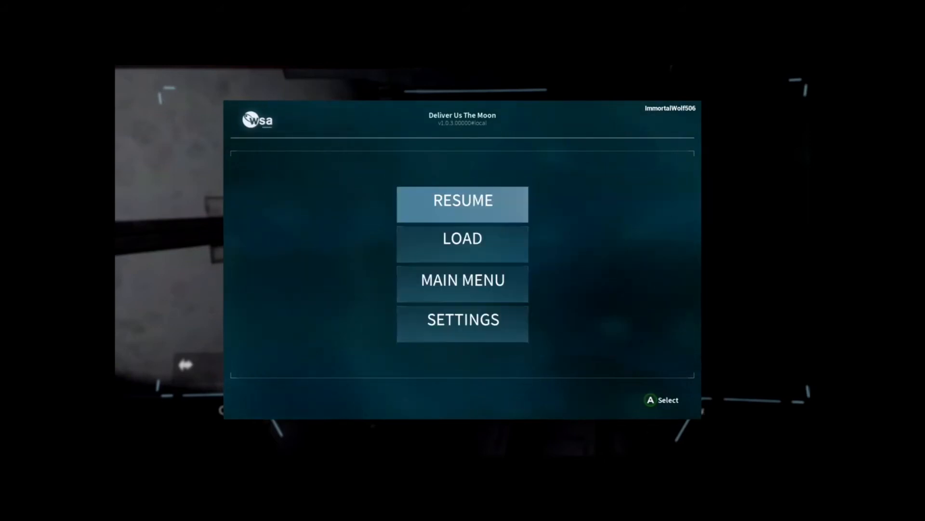
{"action": "left_click", "coordinate": [461, 200]}
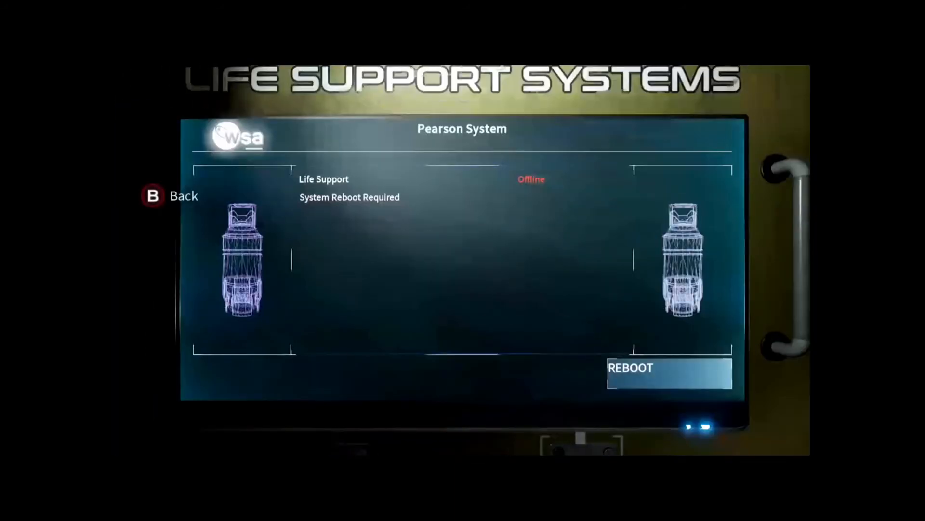
{"action": "left_click", "coordinate": [670, 367]}
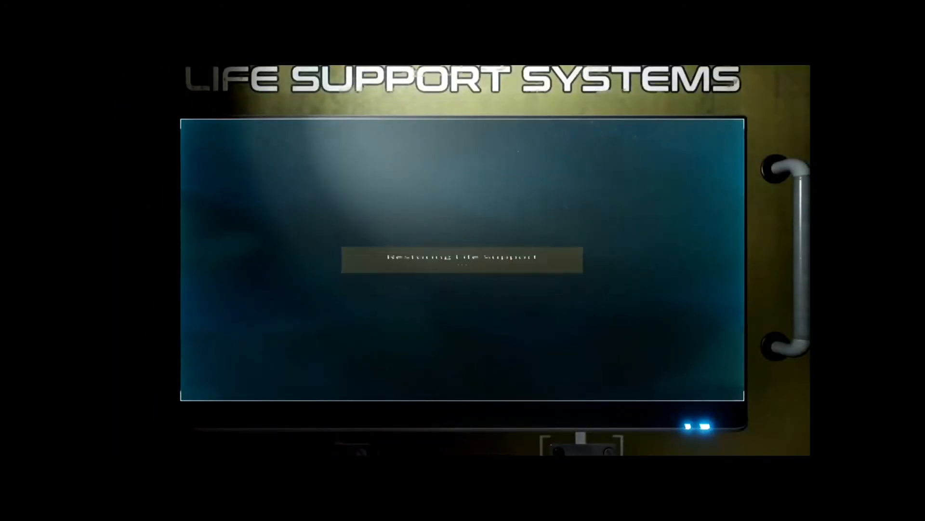